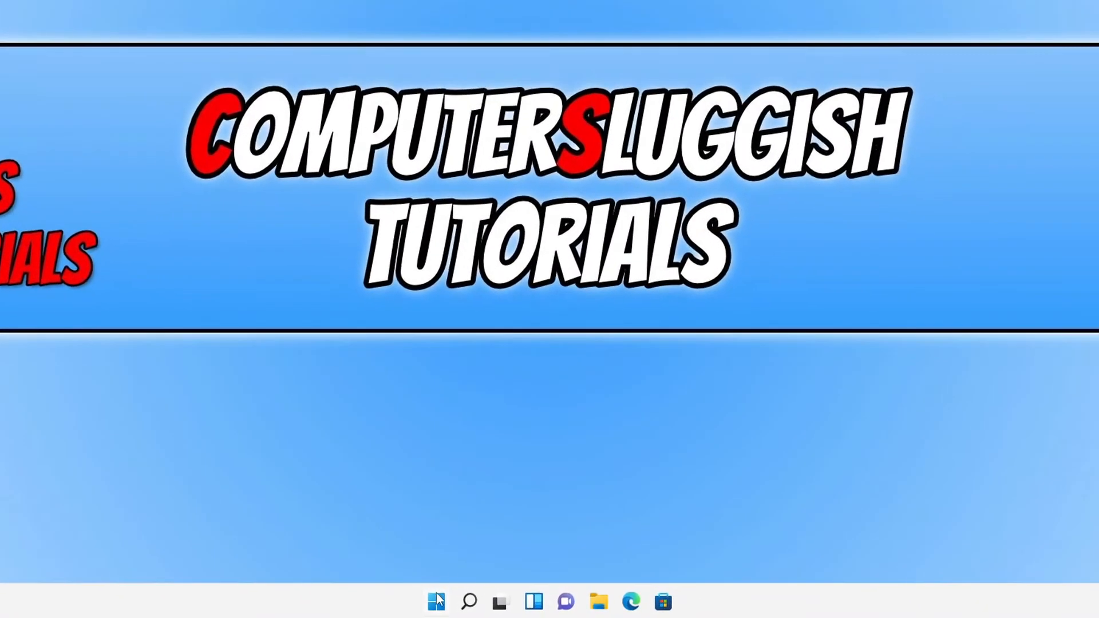
- Launch Settings from the Start button's quick link menu, landing on the System page
right_click(435, 602)
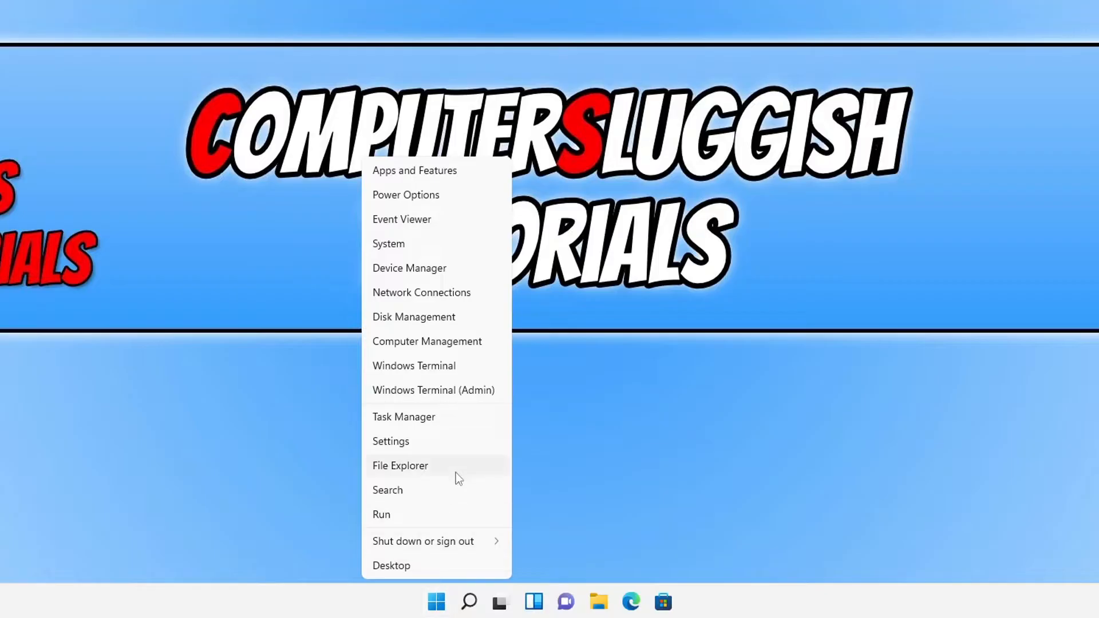
left_click(390, 441)
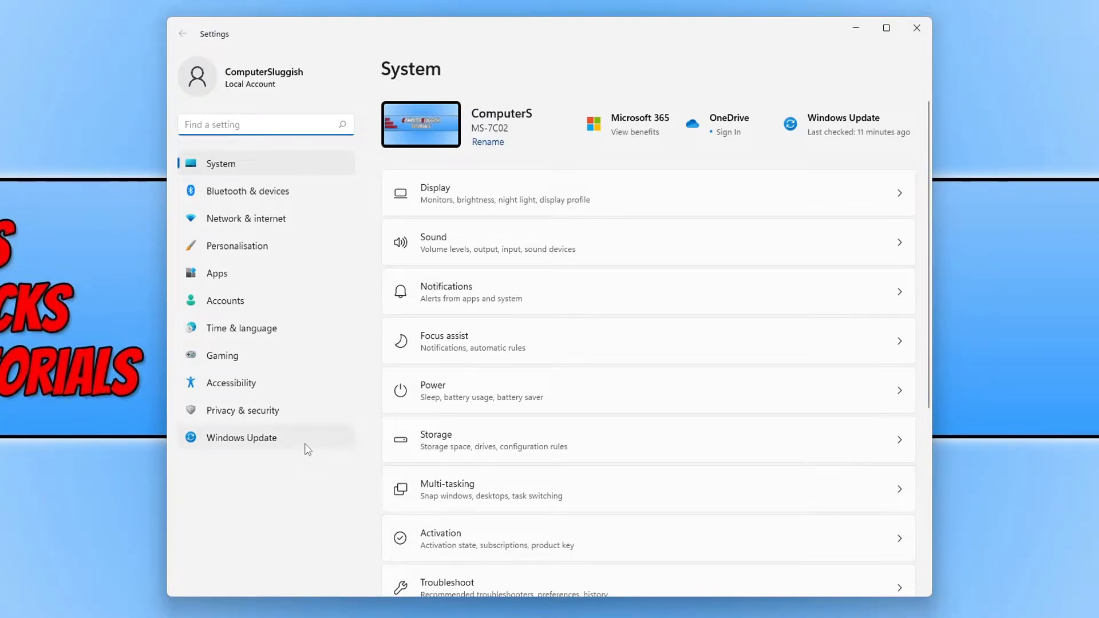
- Show the Windows Update history with its installed quality, definition and other updates
left_click(242, 438)
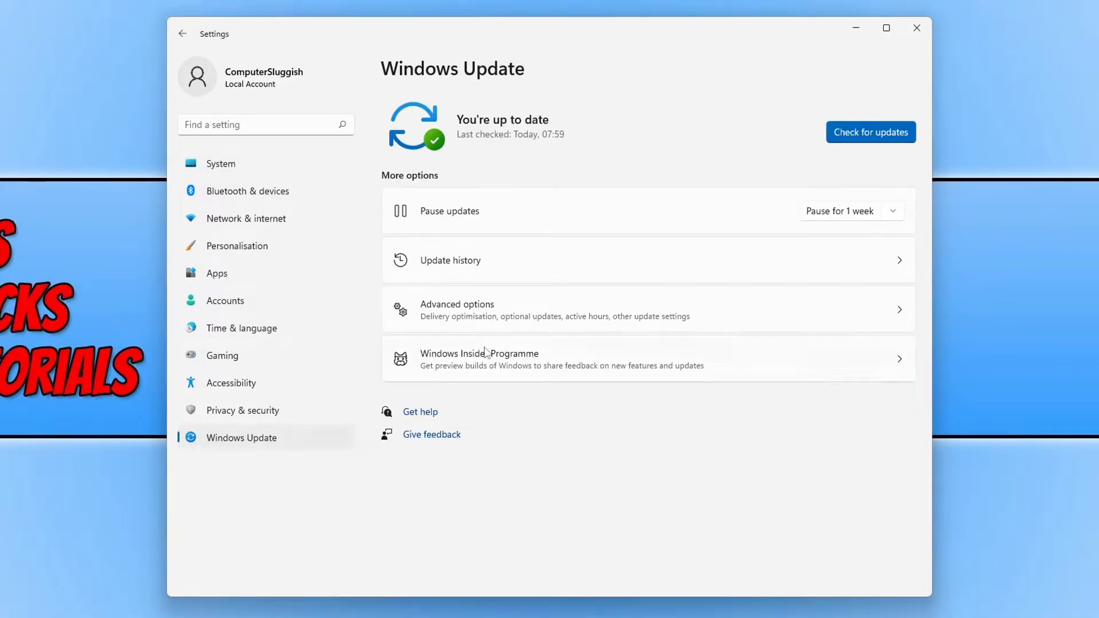
left_click(451, 260)
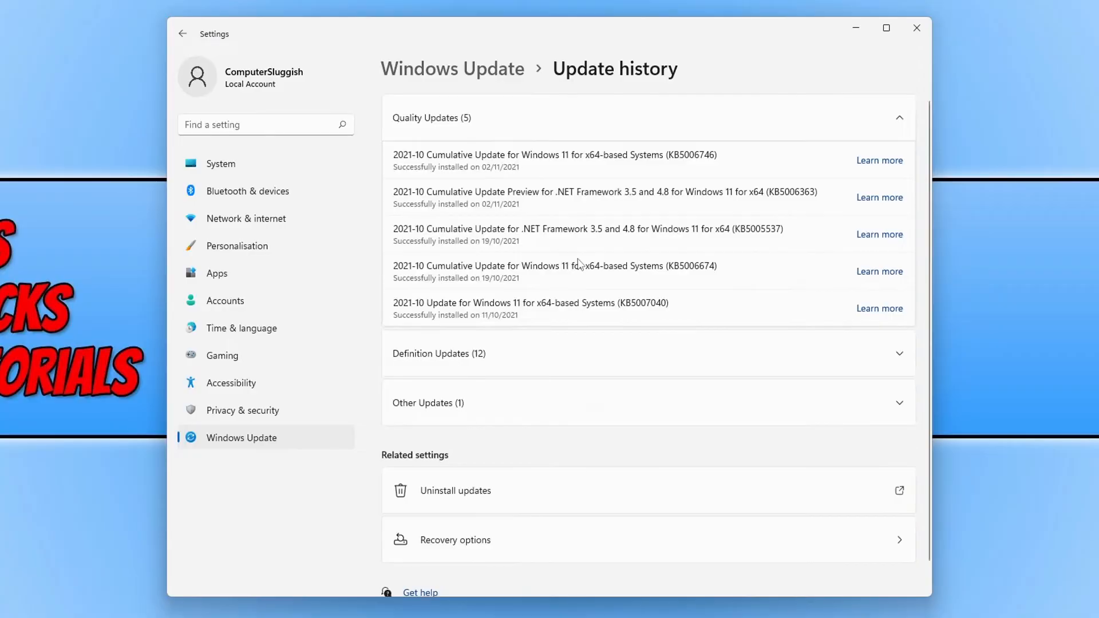
scroll("down", 3)
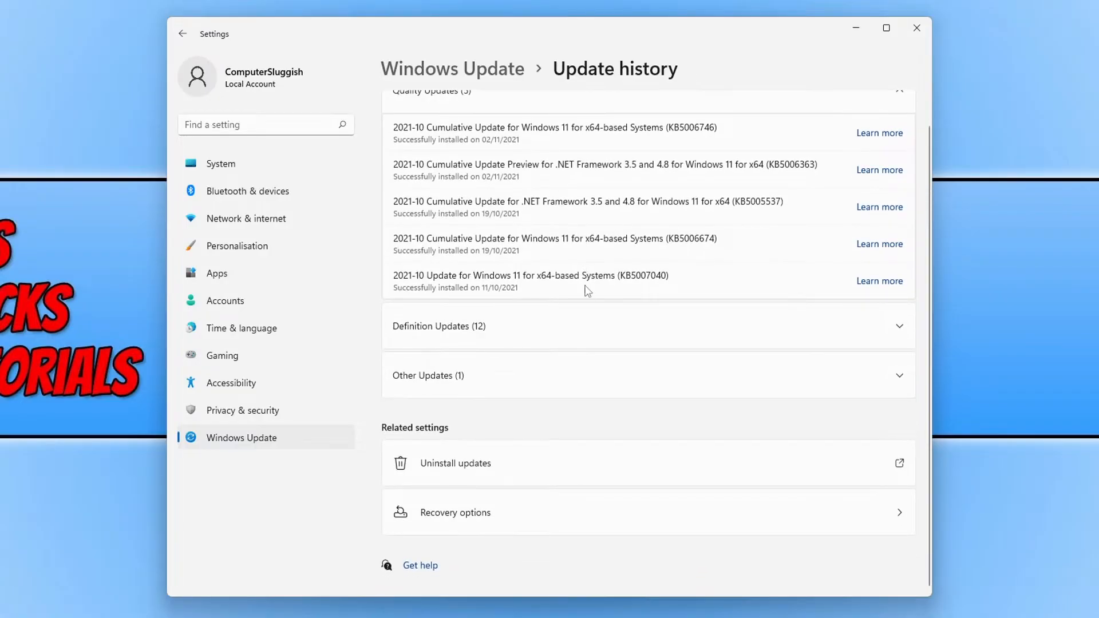
mouse_move(479, 456)
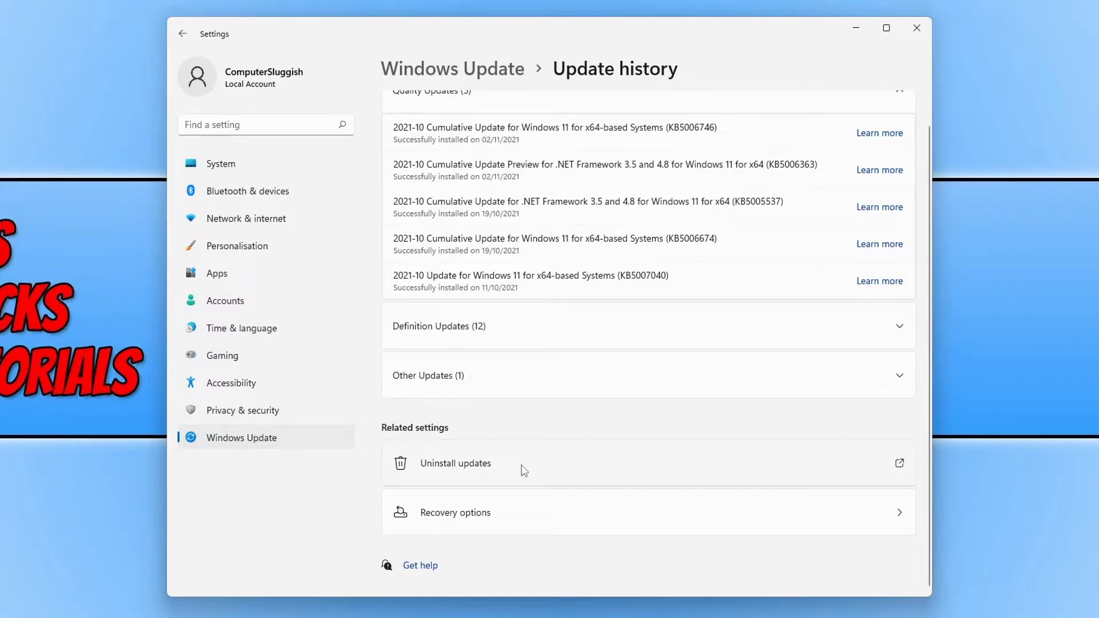
- Reach Installed Updates via Uninstall updates and select Update for Microsoft Windows (KB5006746)
left_click(455, 464)
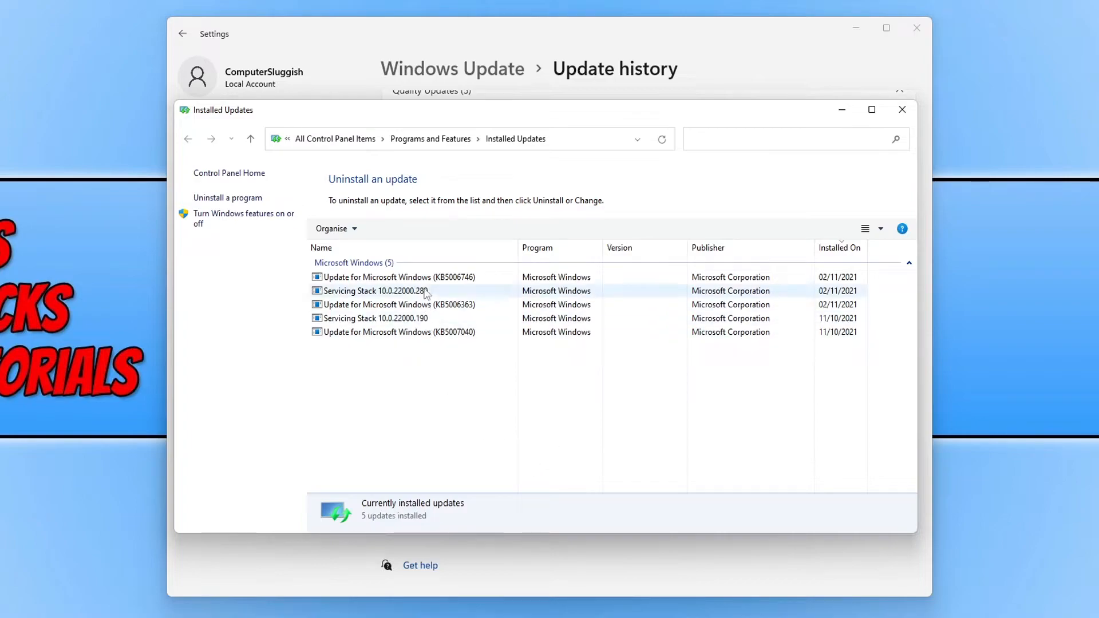
left_click(397, 277)
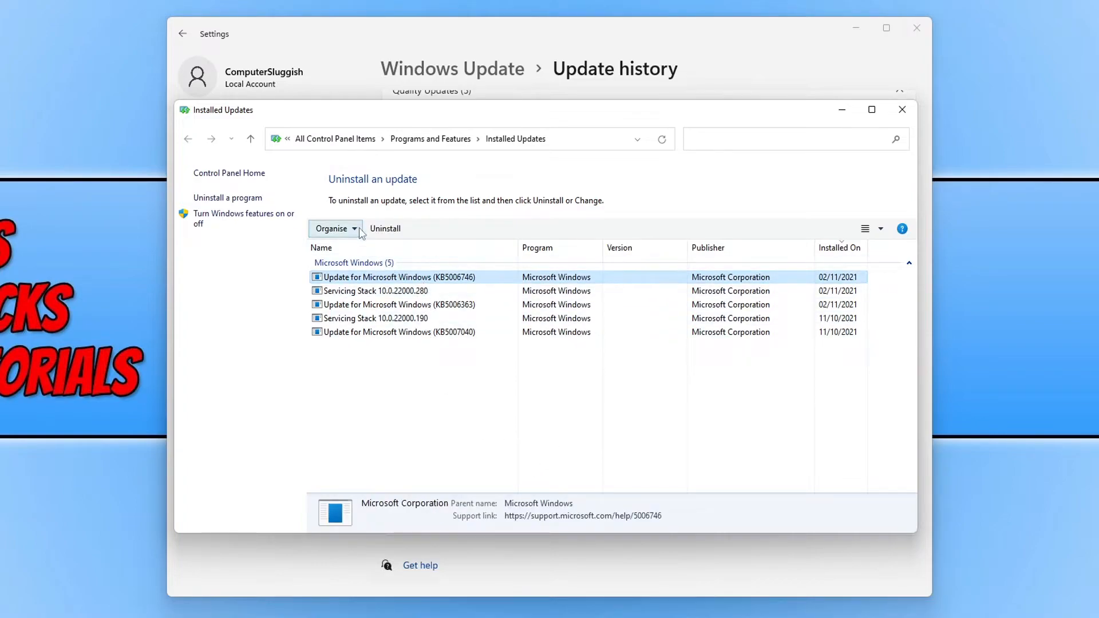
mouse_move(385, 229)
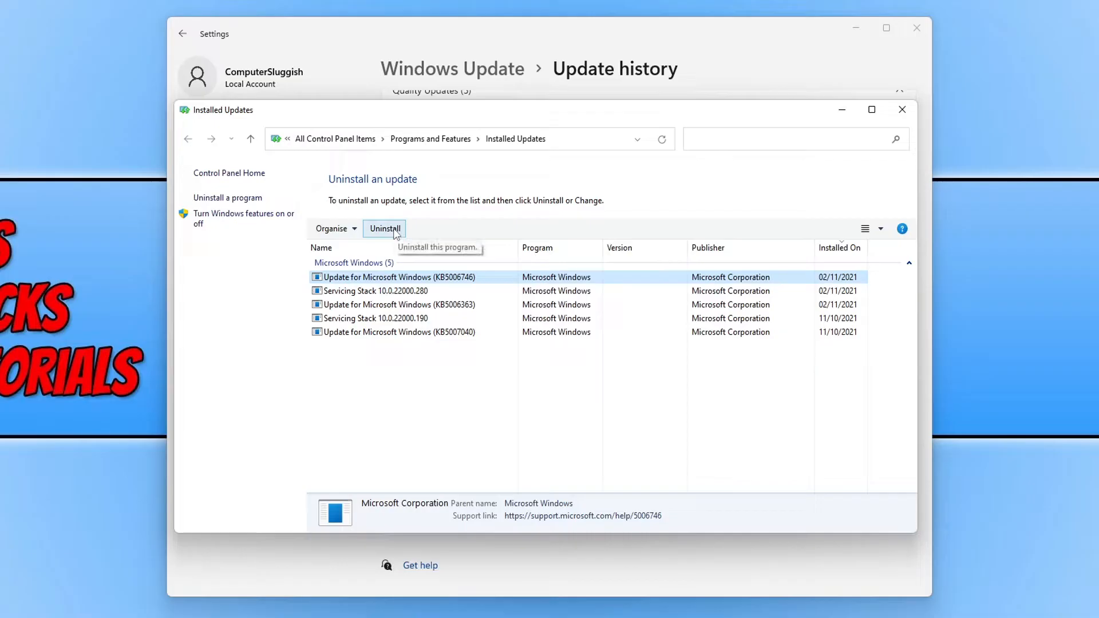
mouse_move(423, 232)
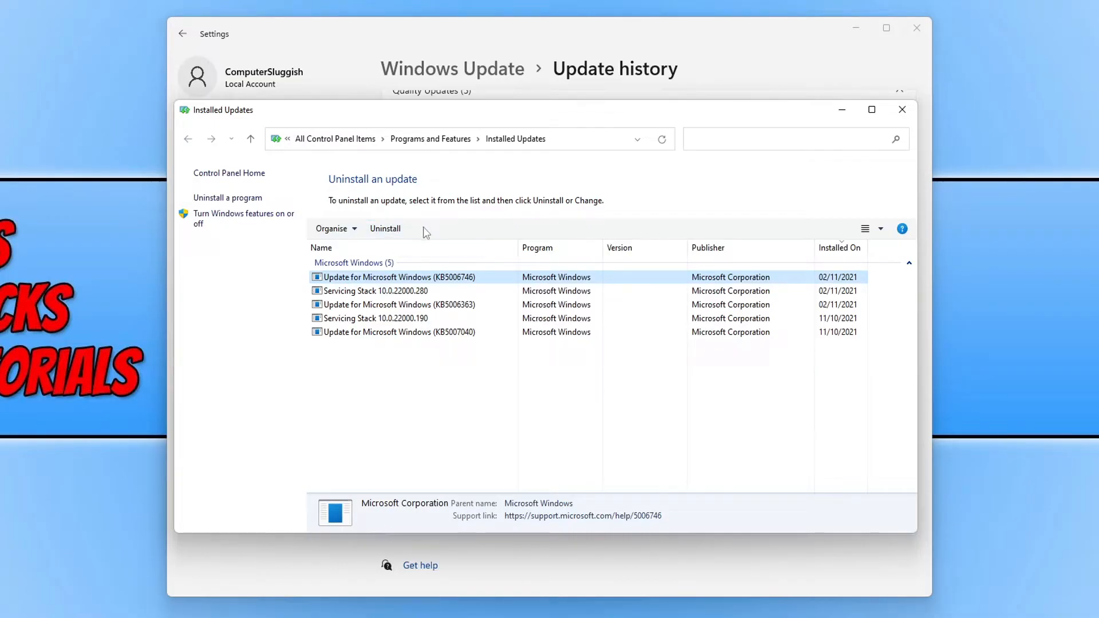
left_click(376, 318)
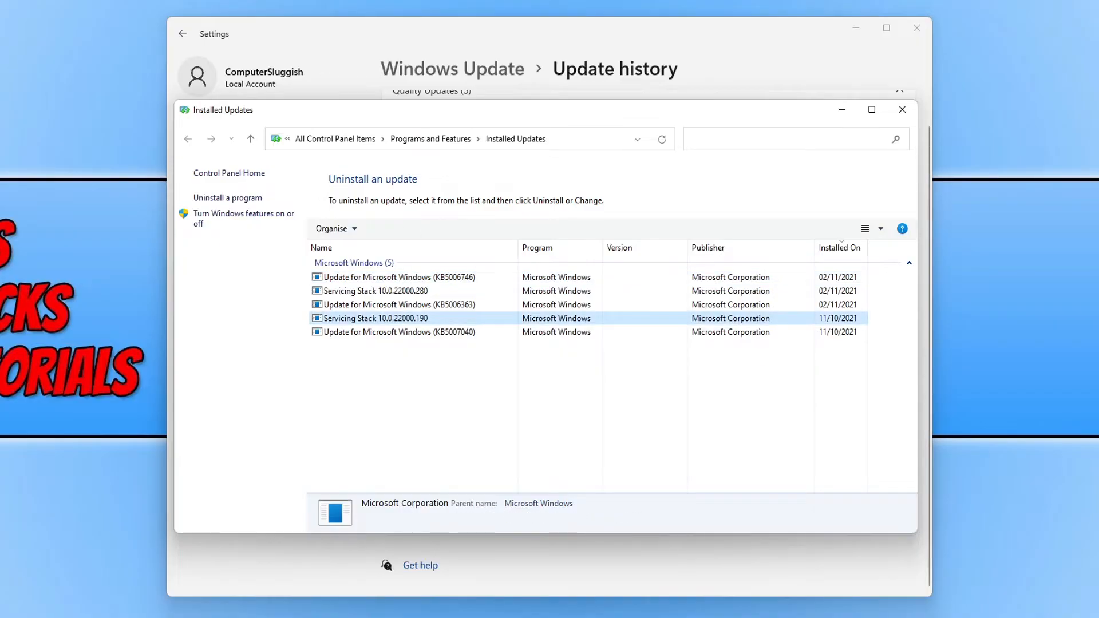
mouse_move(416, 247)
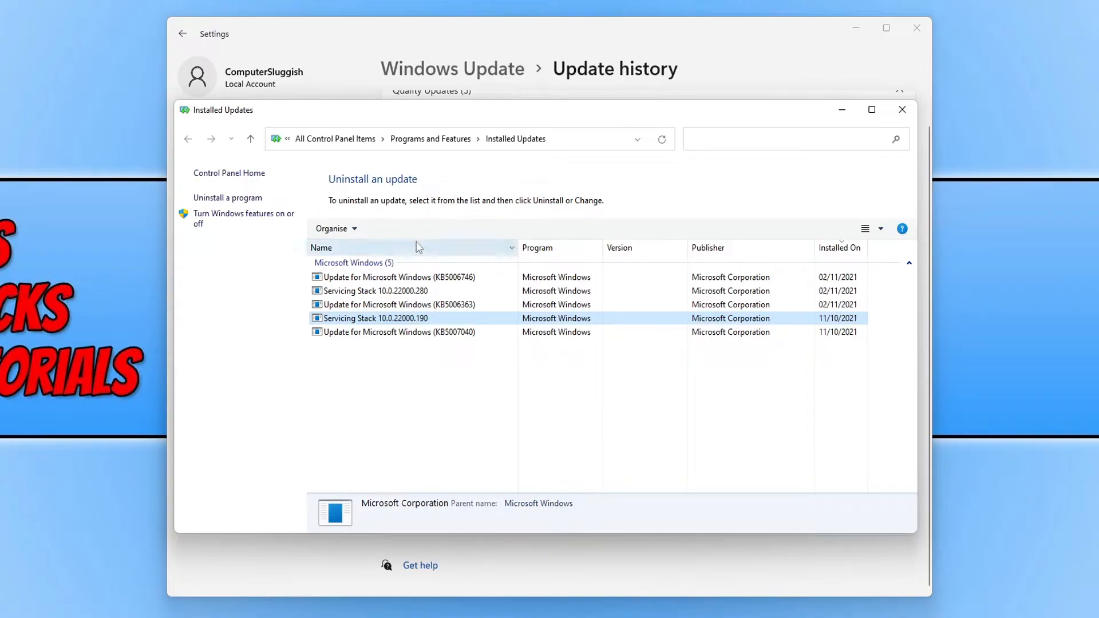
mouse_move(383, 233)
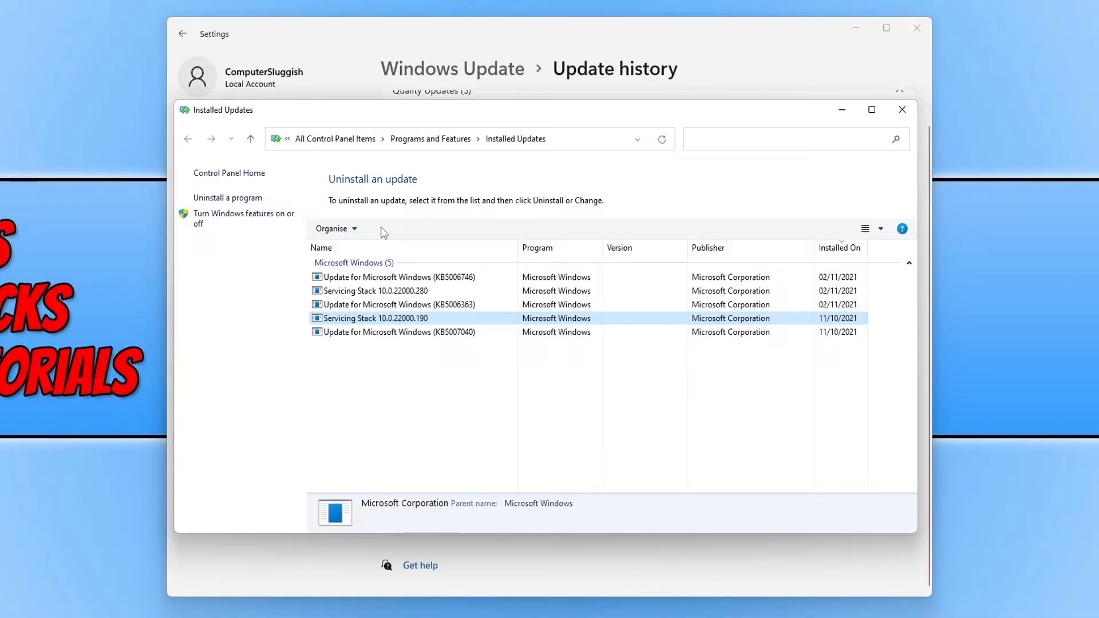
left_click(398, 278)
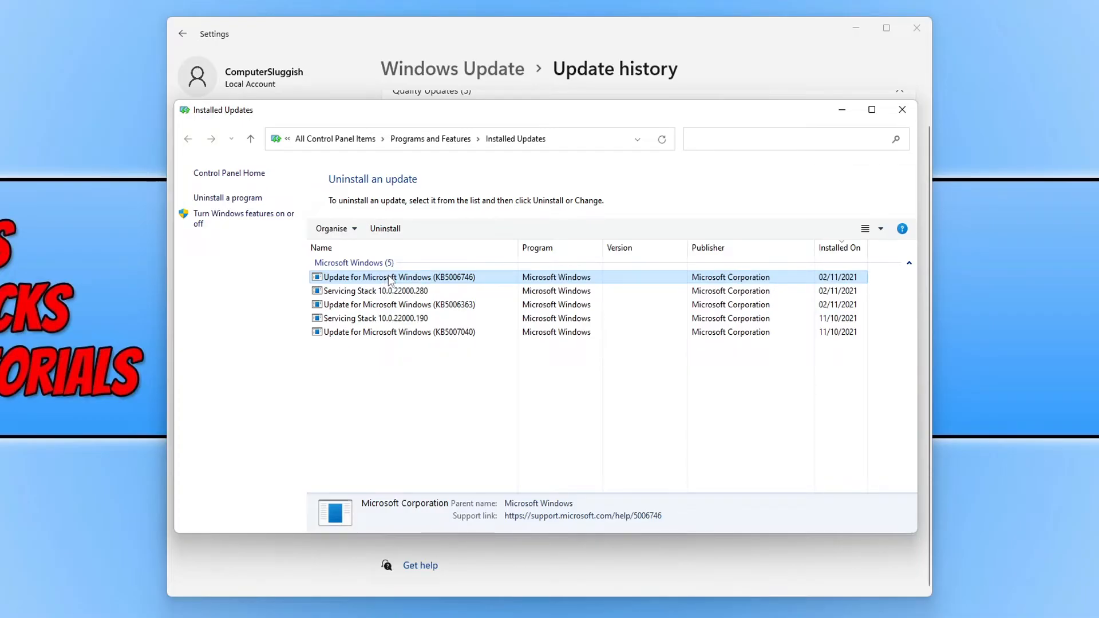
- Uninstall KB5006746 and confirm with Yes, bringing up the removal progress dialog
left_click(385, 228)
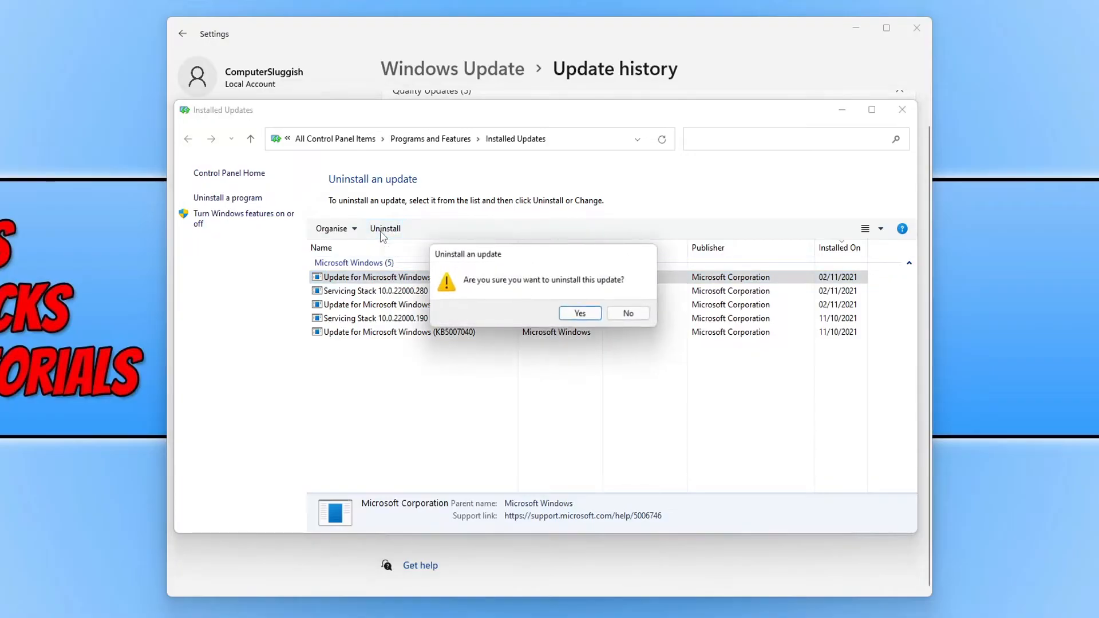
mouse_move(502, 294)
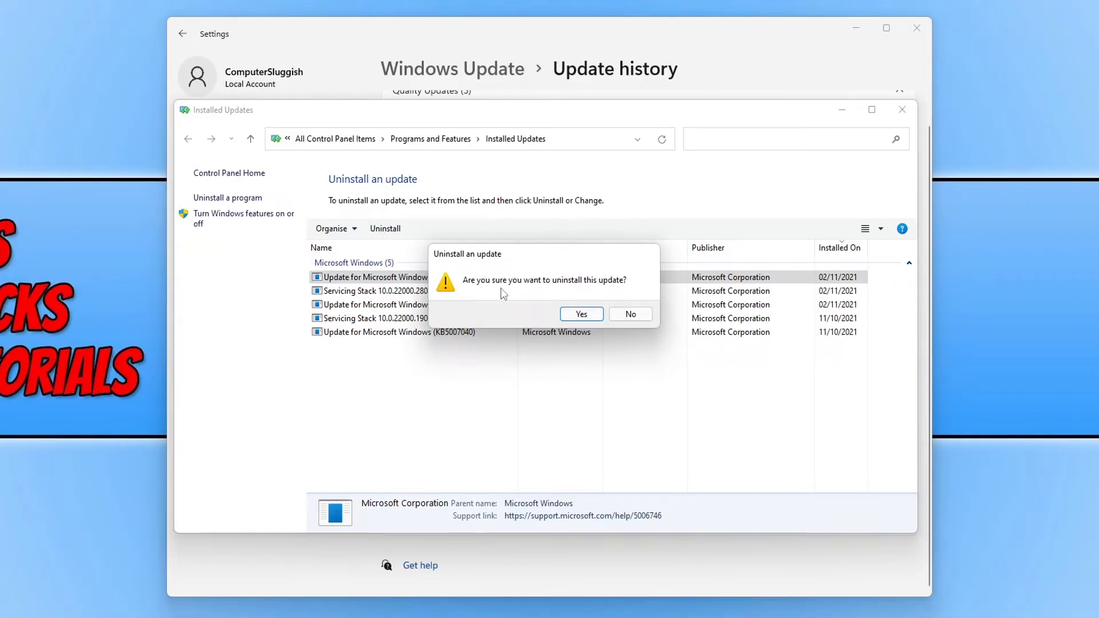
mouse_move(509, 304)
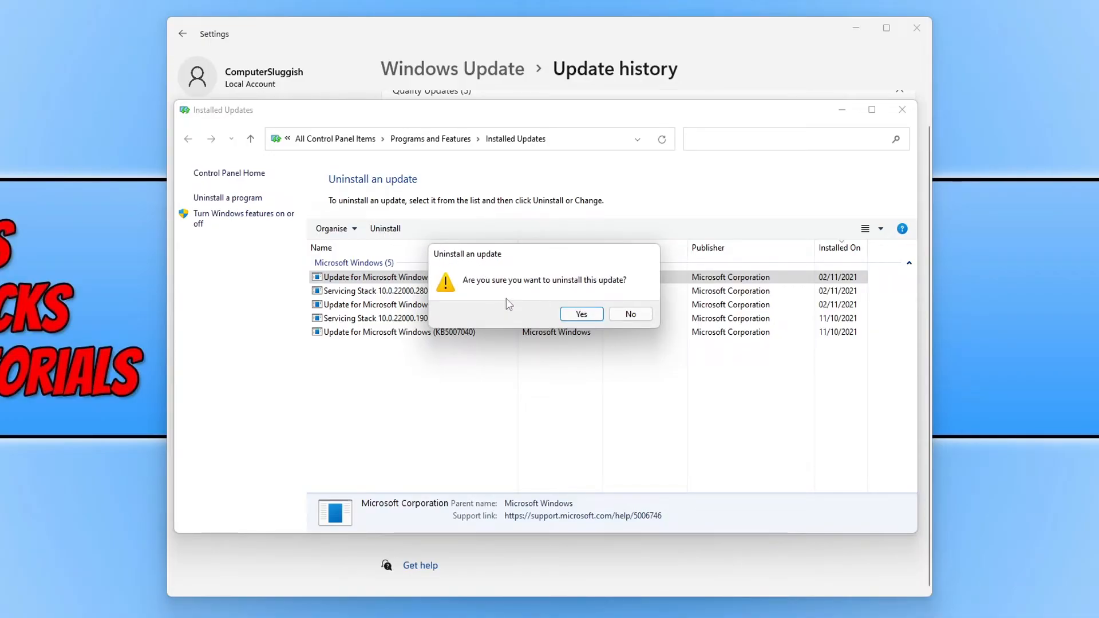
mouse_move(610, 310)
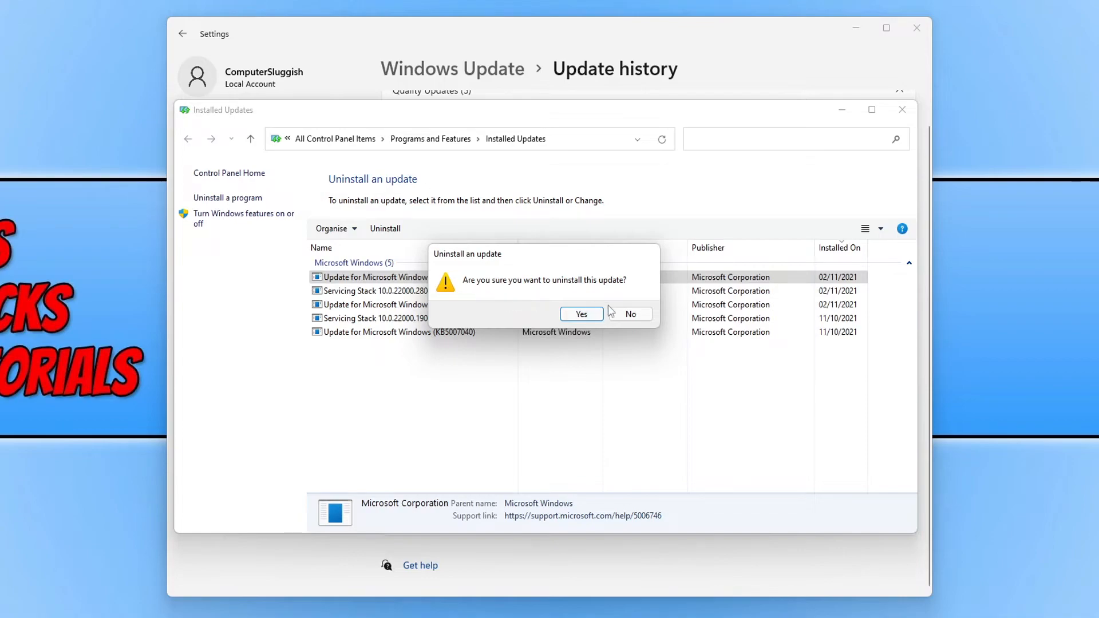
left_click(580, 314)
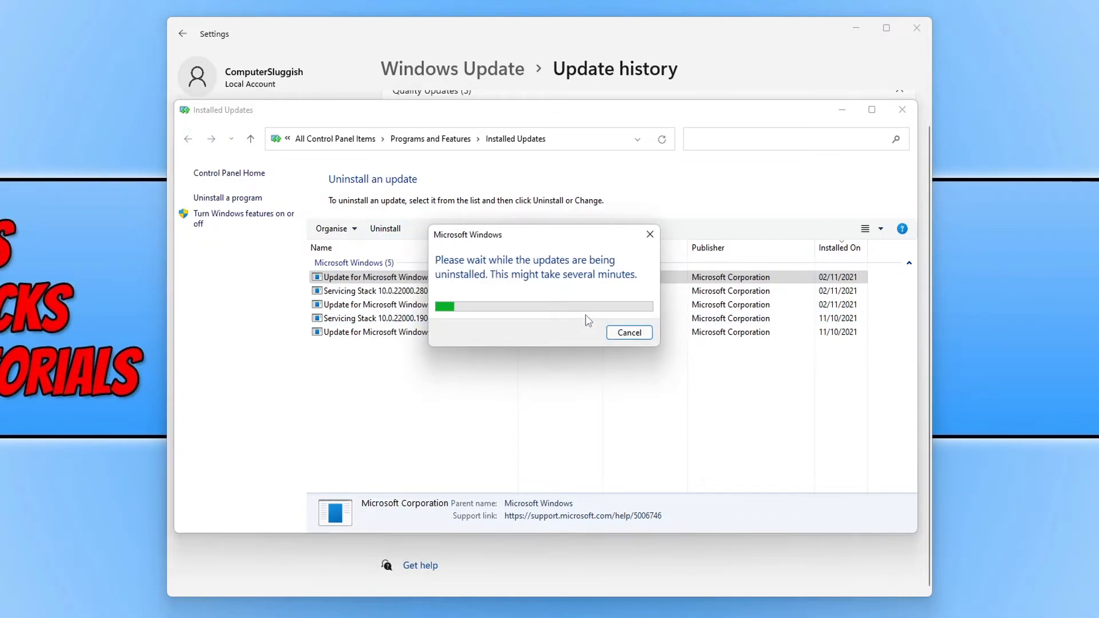